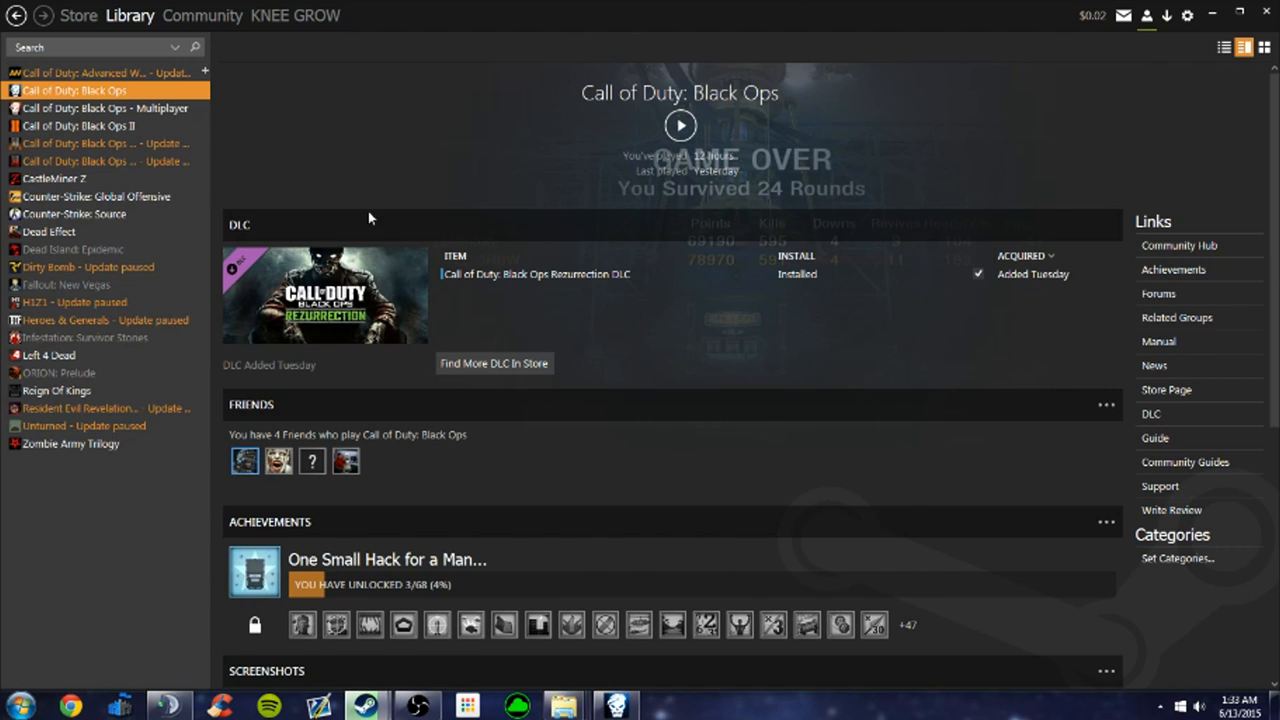
{"action": "mouse_move", "coordinate": [422, 397]}
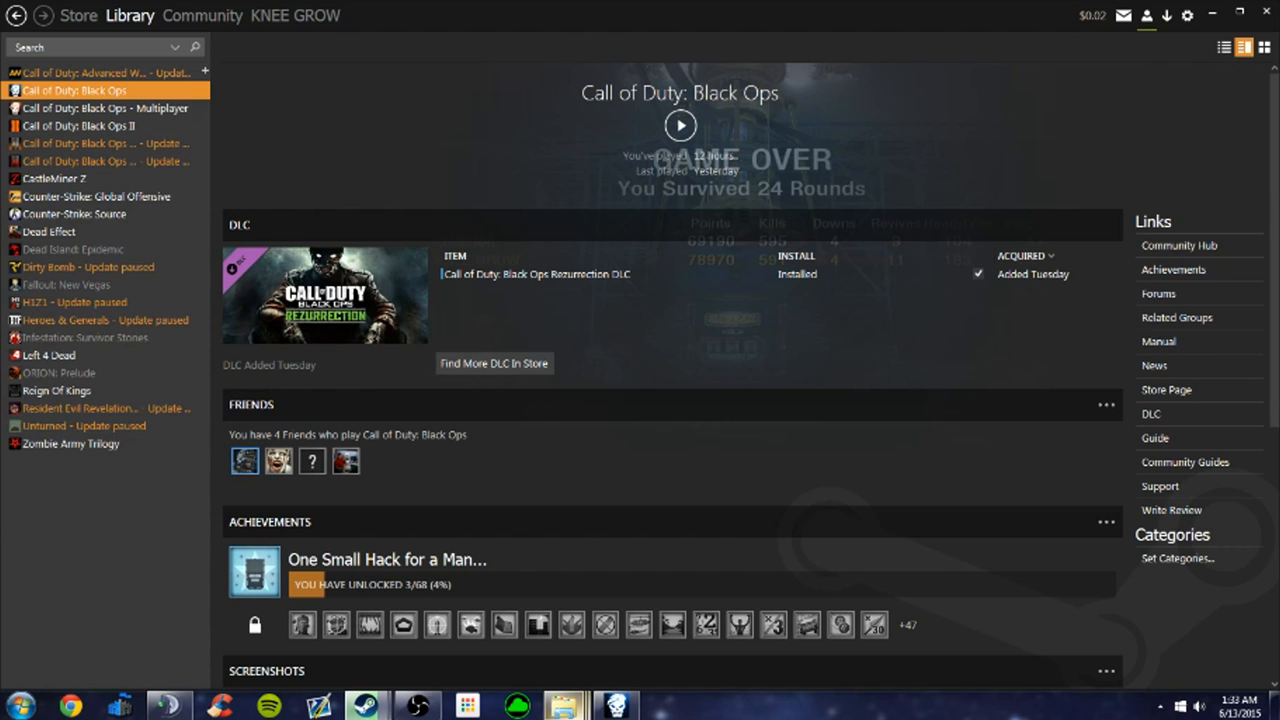
{"action": "mouse_move", "coordinate": [722, 315]}
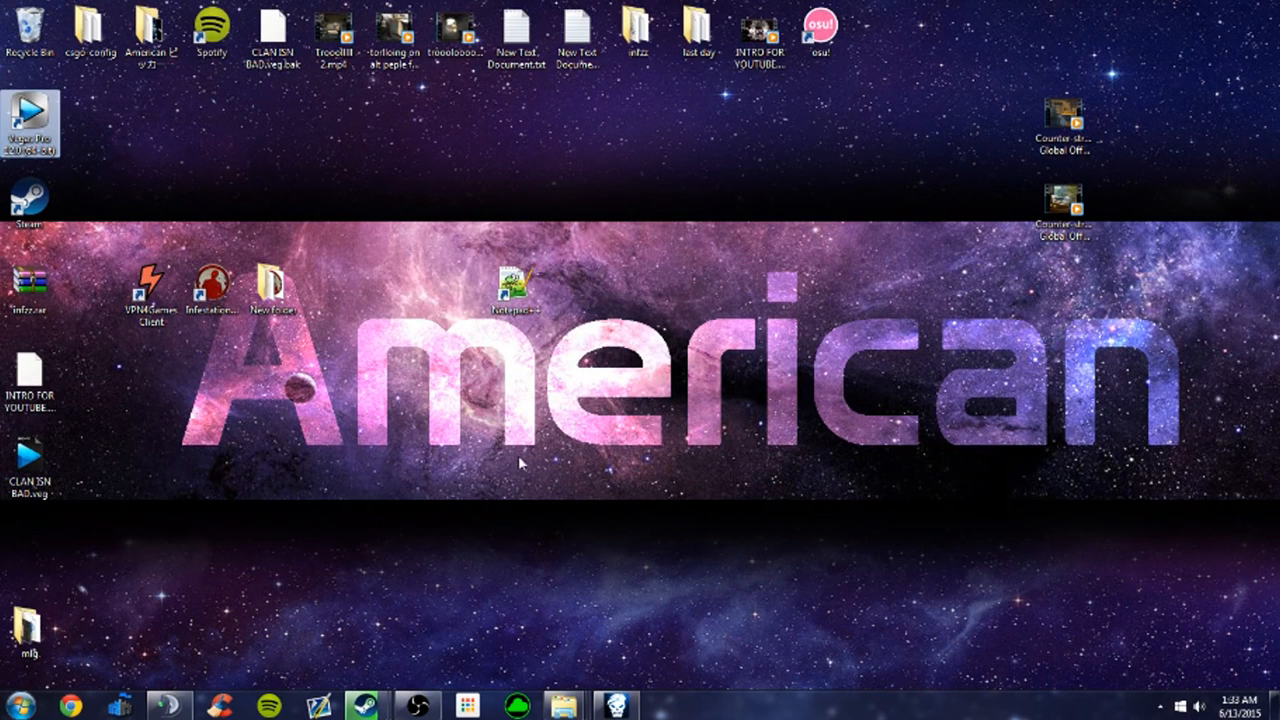
- Move the Notepad++ desktop shortcut next to the two Counter-Strike shortcuts
{"action": "left_click", "coordinate": [514, 285]}
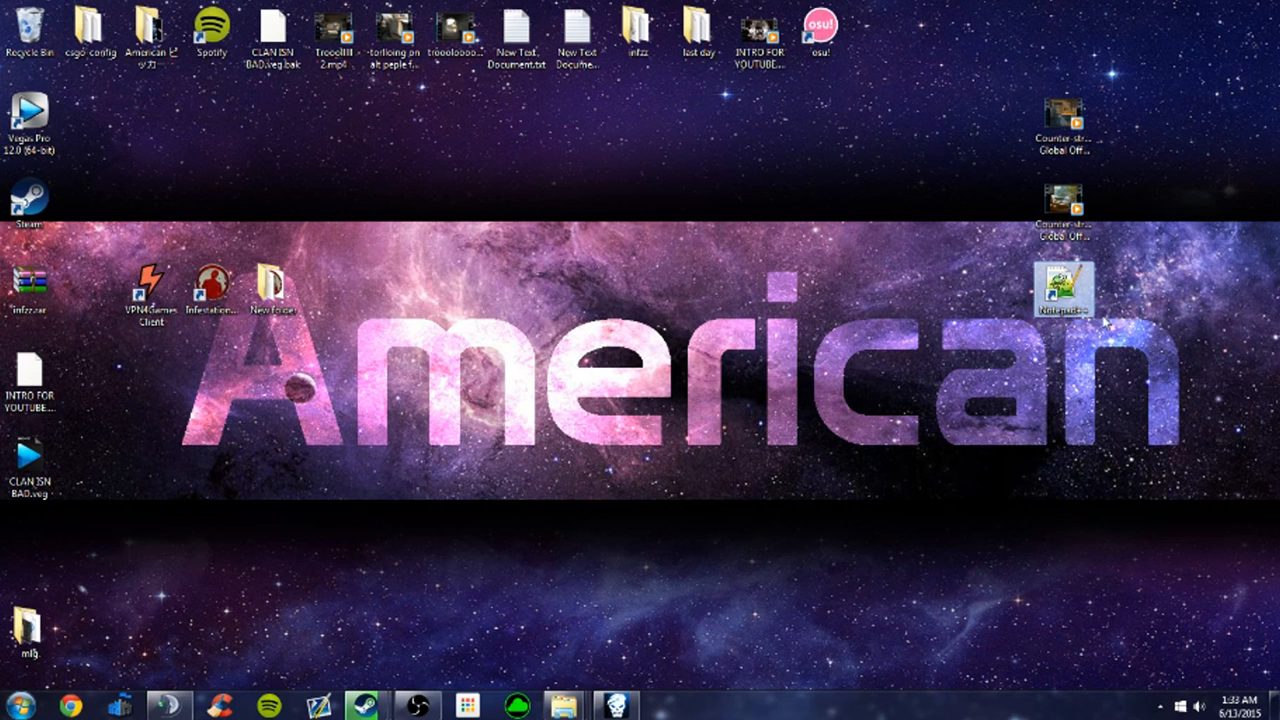
{"action": "mouse_move", "coordinate": [125, 265]}
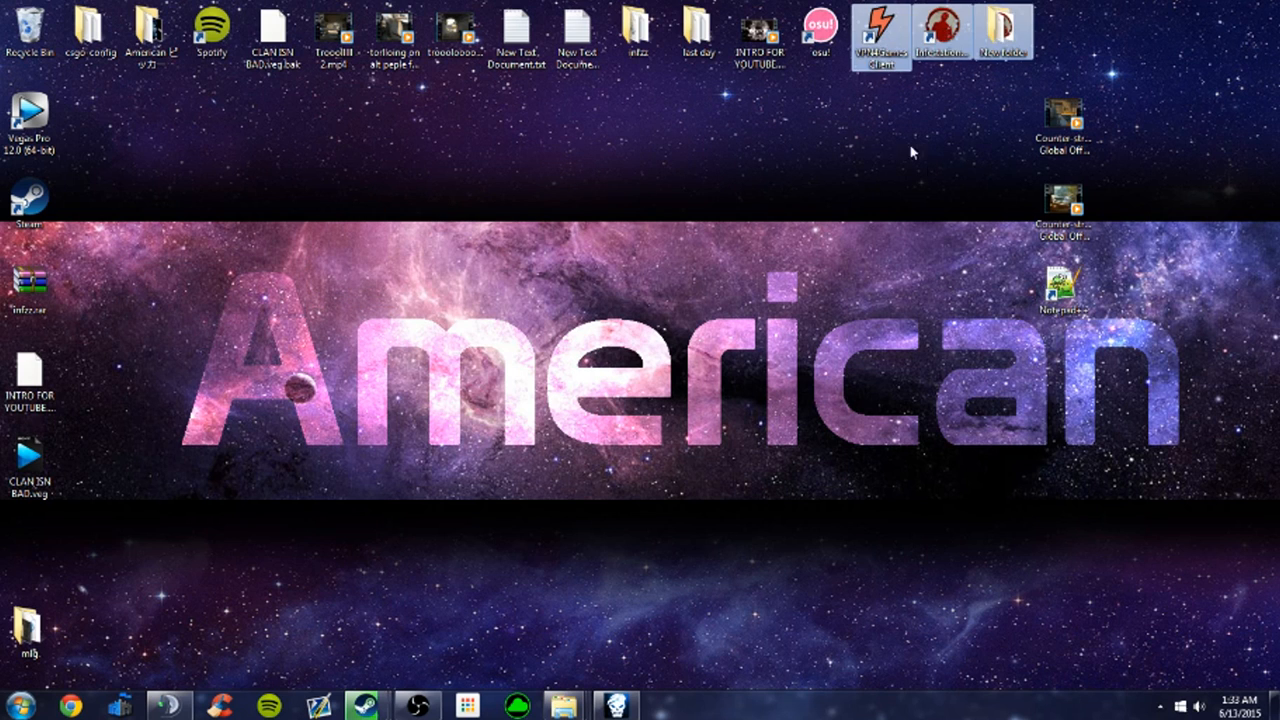
{"action": "mouse_move", "coordinate": [563, 705]}
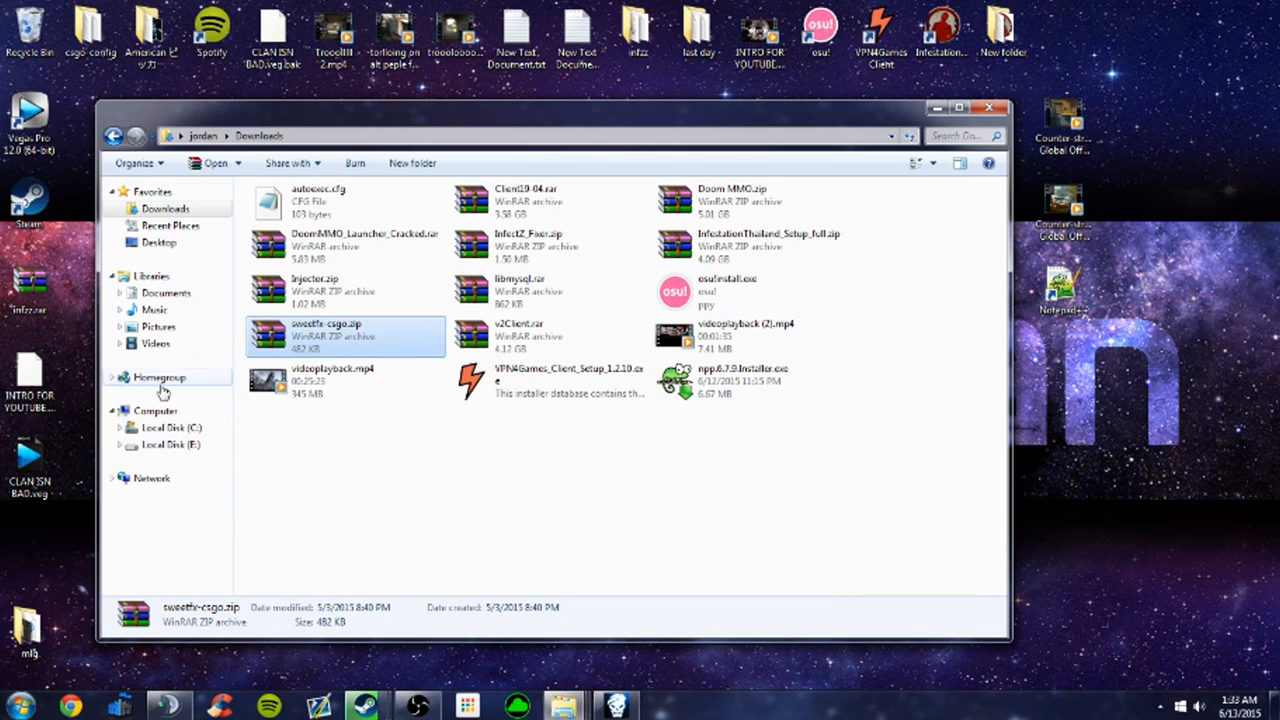
- Browse from Computer through Local Disk (C:) and Program Files (x86) into Steam
{"action": "left_click", "coordinate": [156, 410]}
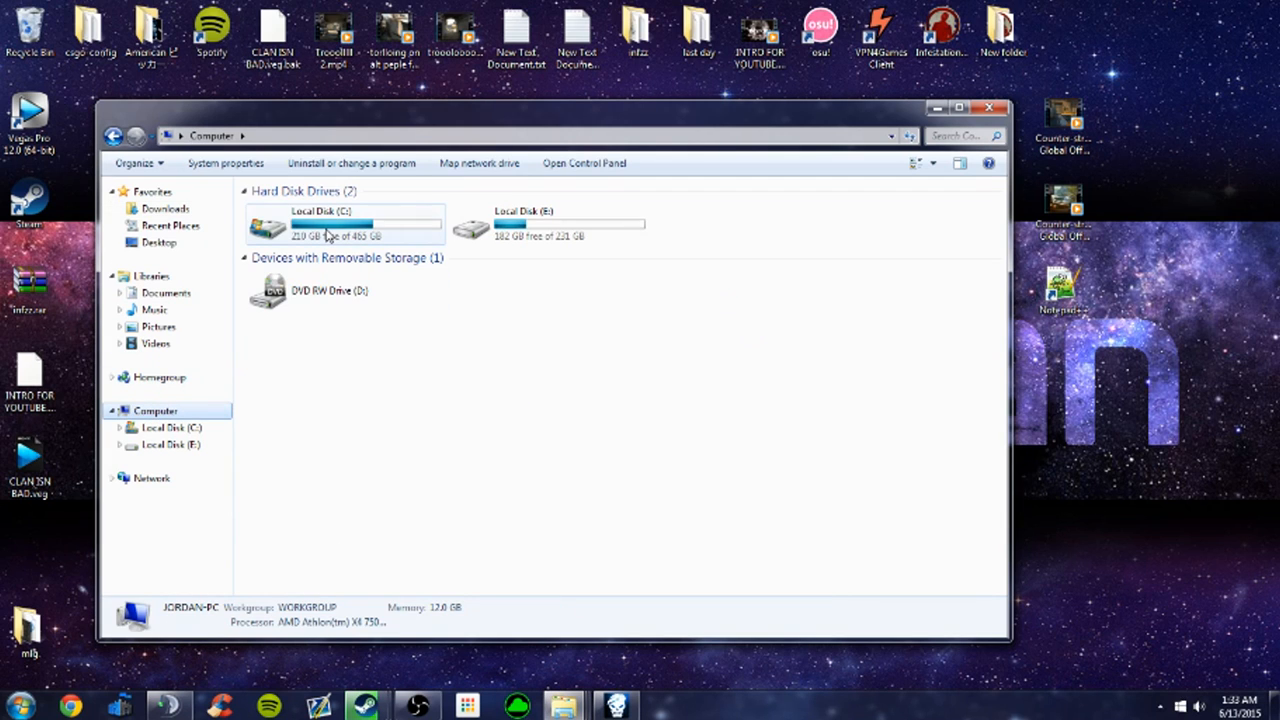
{"action": "double_click", "coordinate": [345, 225]}
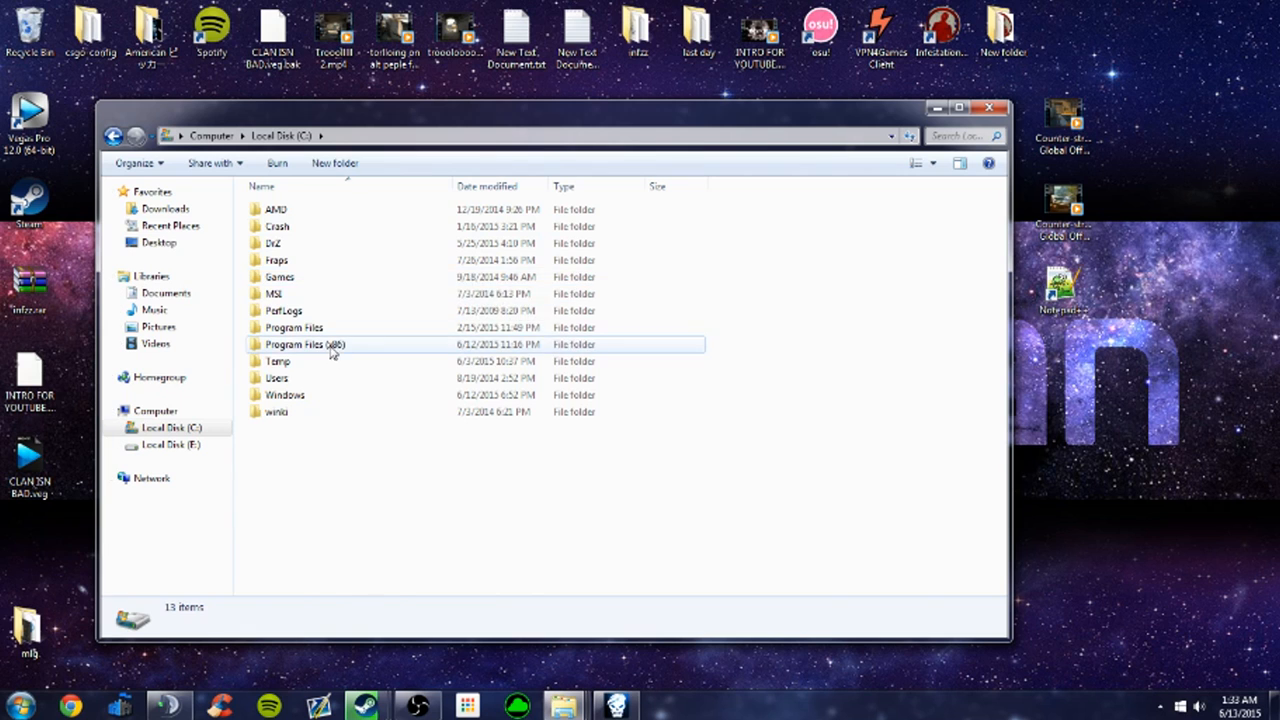
{"action": "double_click", "coordinate": [304, 344]}
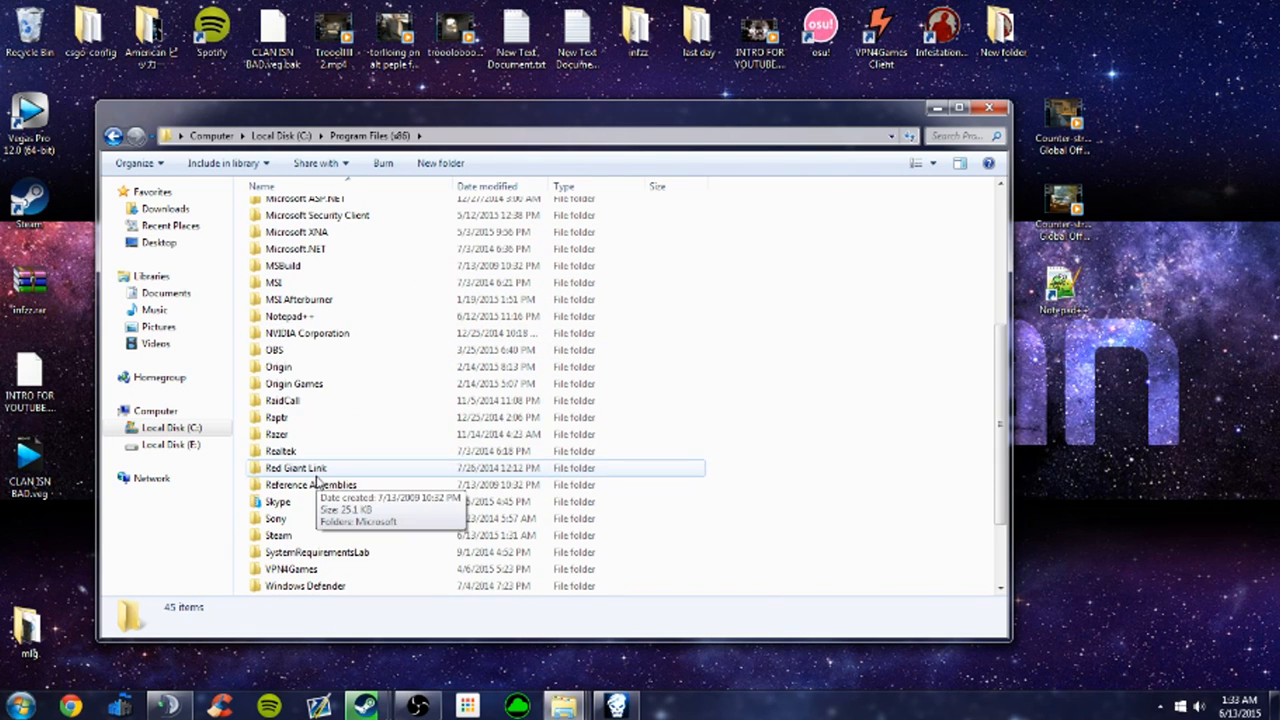
{"action": "double_click", "coordinate": [281, 534]}
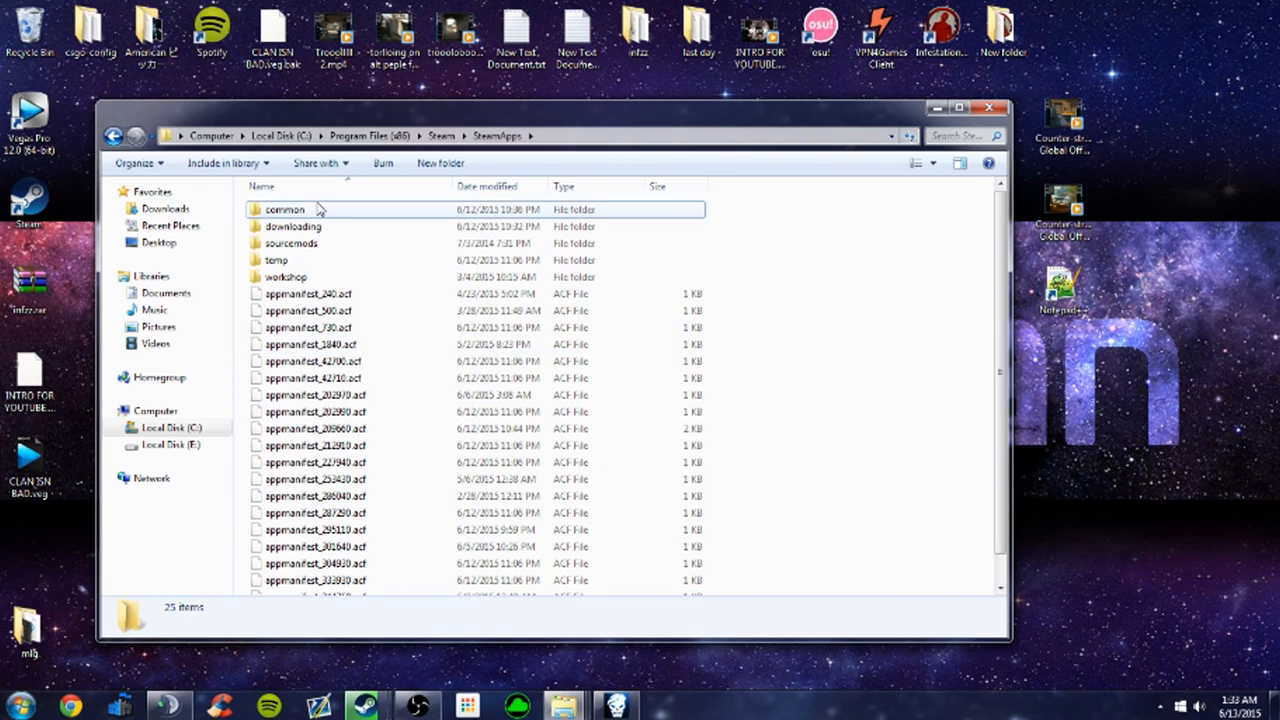
- Go through common and Call of Duty Black Ops to players, and right-click config.cfg
{"action": "double_click", "coordinate": [285, 209]}
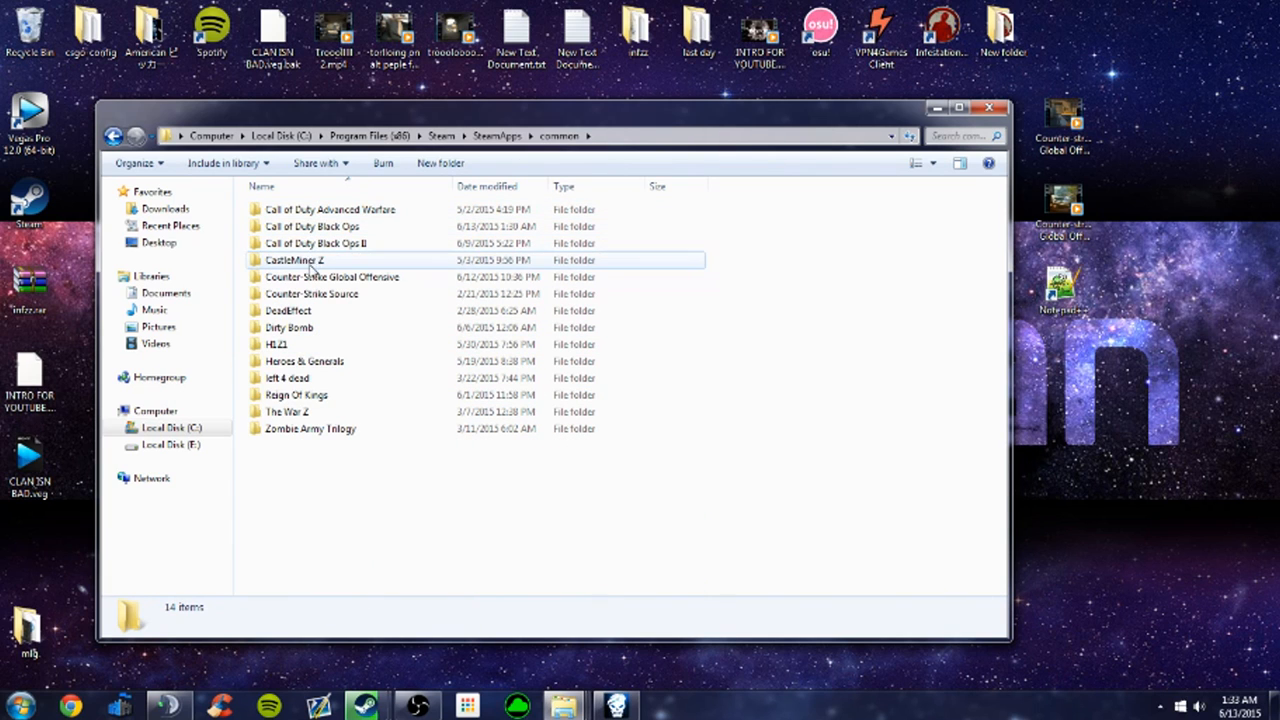
{"action": "double_click", "coordinate": [312, 226]}
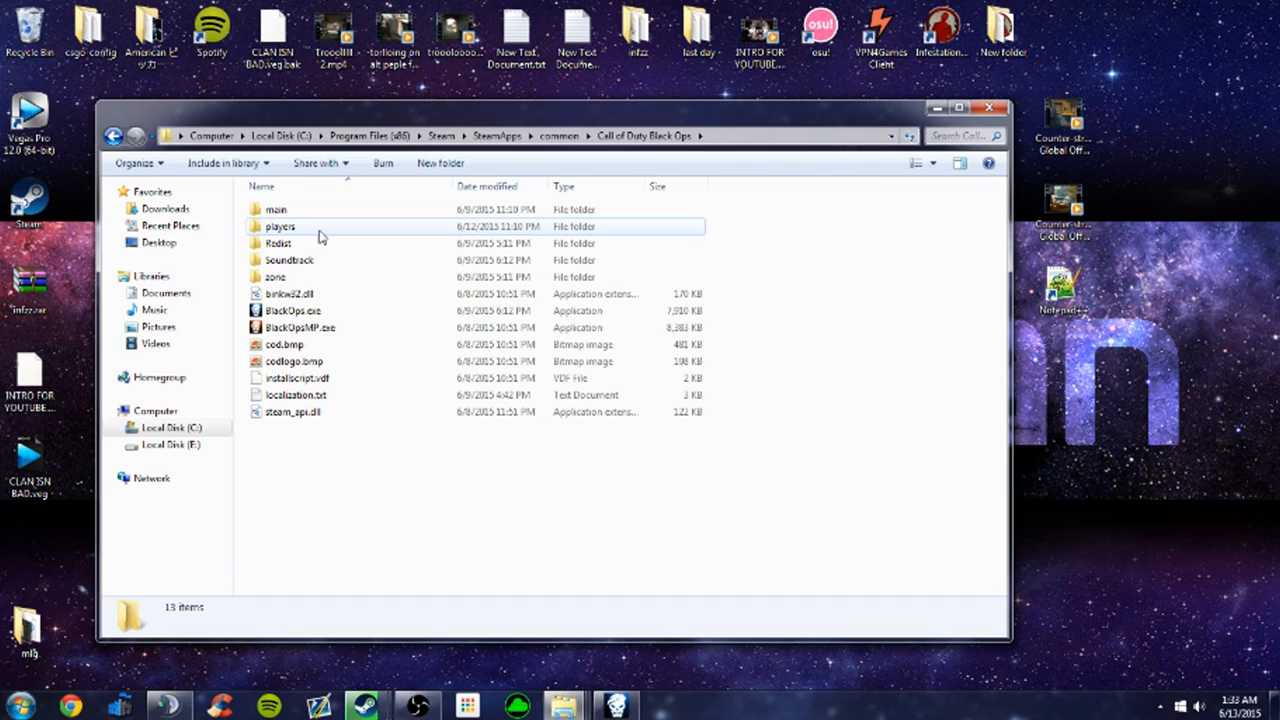
{"action": "mouse_move", "coordinate": [281, 226]}
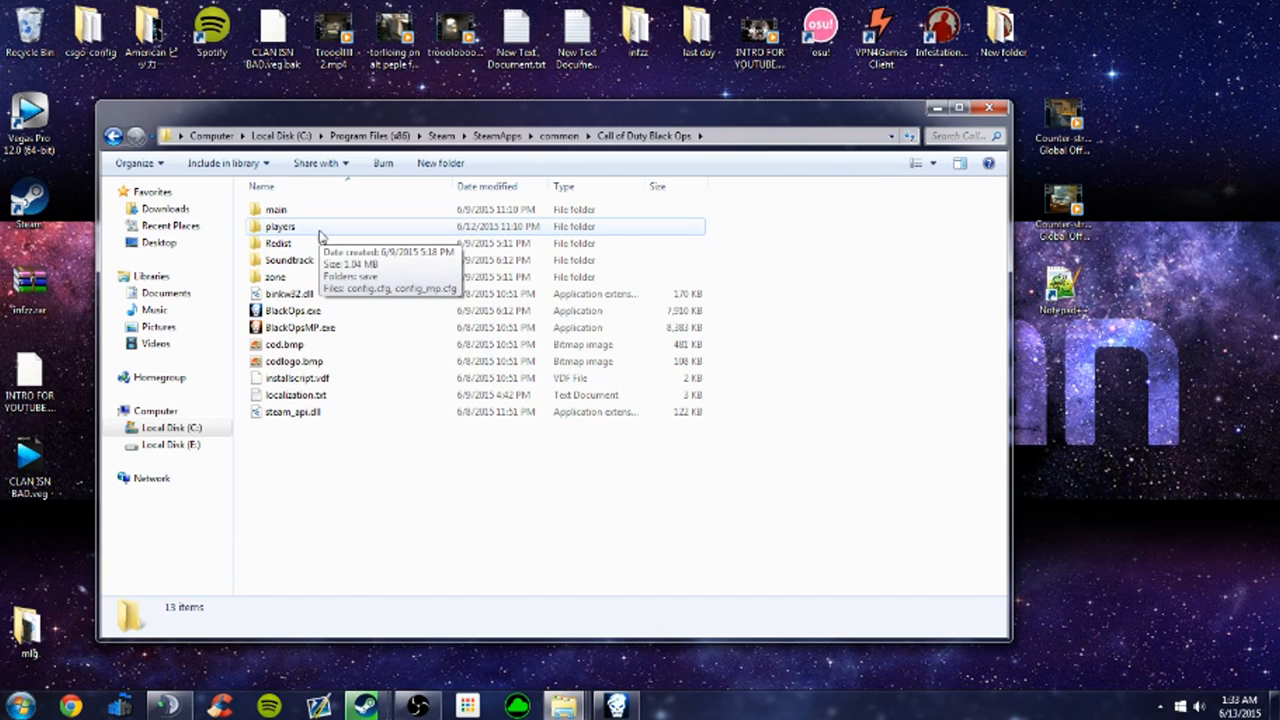
{"action": "double_click", "coordinate": [281, 225]}
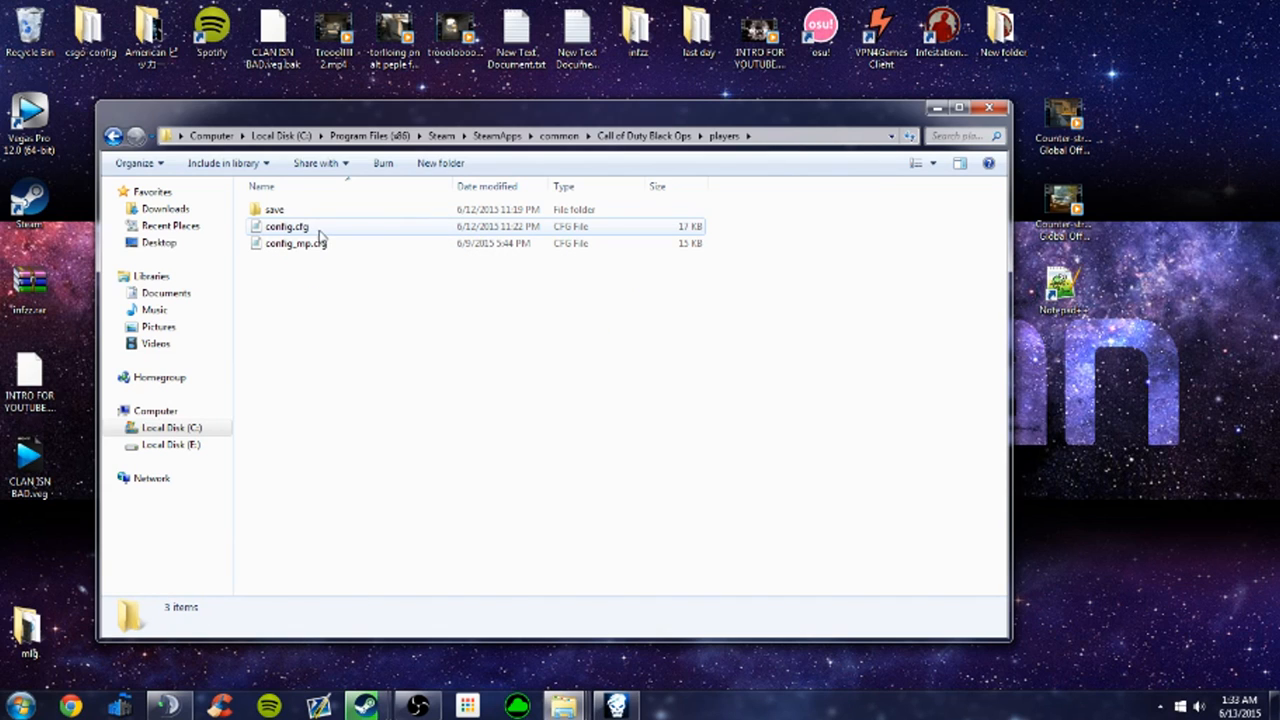
{"action": "right_click", "coordinate": [286, 226]}
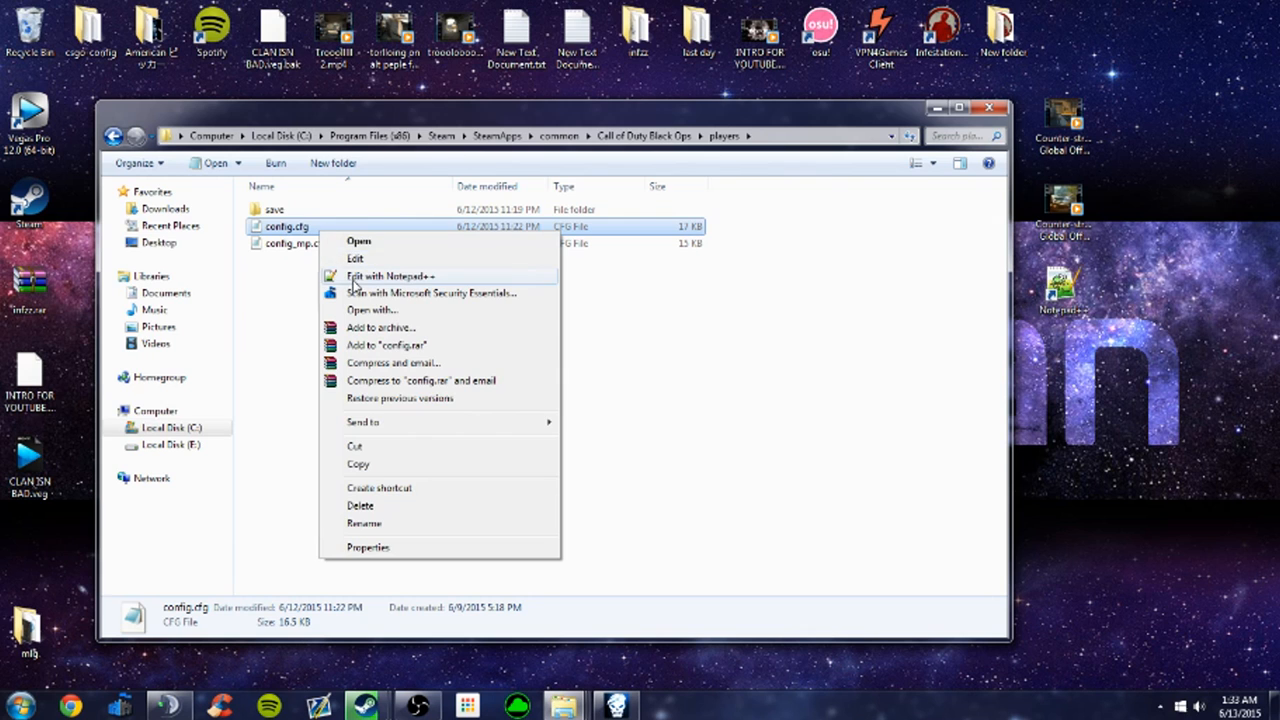
- Open config.cfg in Notepad++, append bind I "cg_fov 90" at the end, and save
{"action": "left_click", "coordinate": [390, 276]}
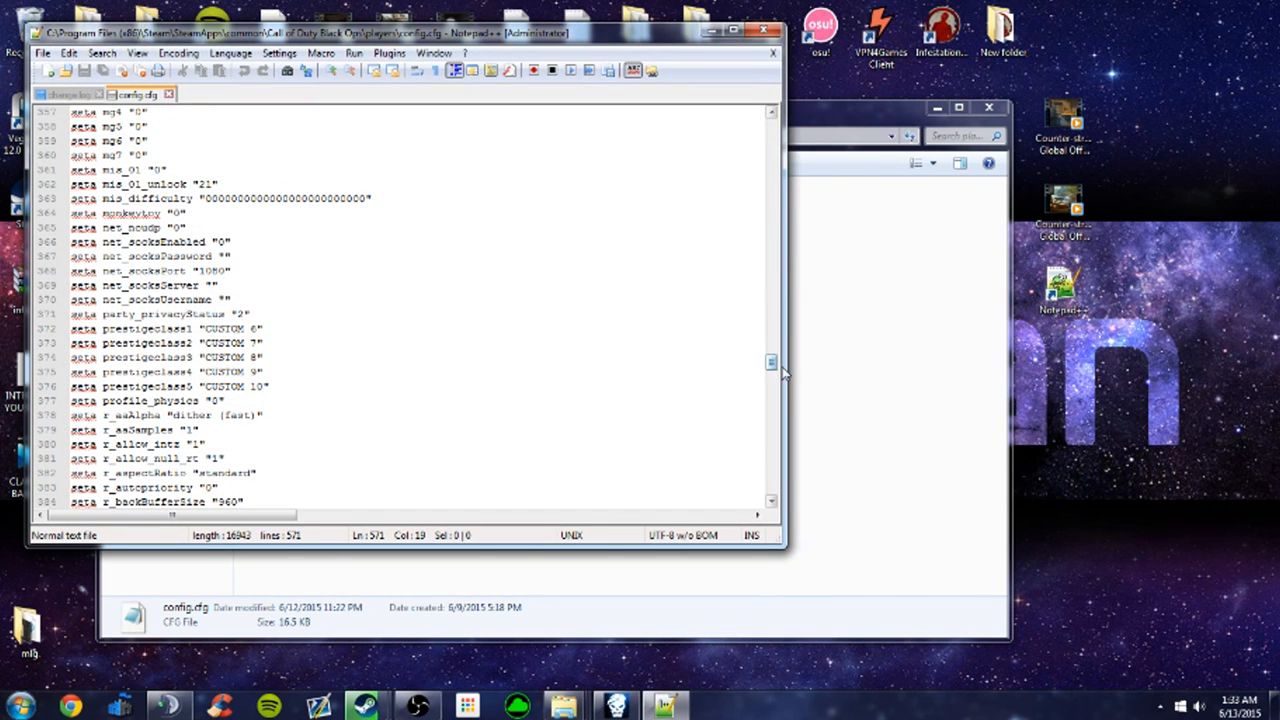
{"action": "scroll", "scroll_direction": "down", "scroll_amount": 3}
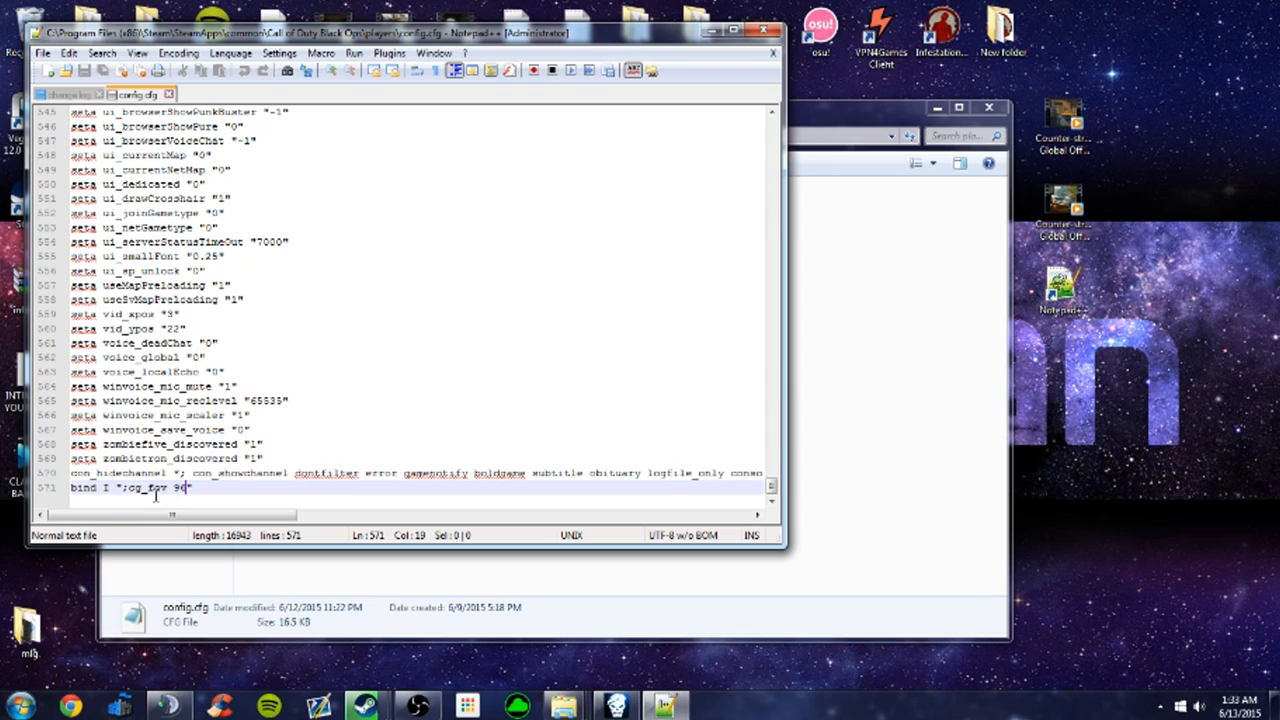
{"action": "mouse_move", "coordinate": [192, 477]}
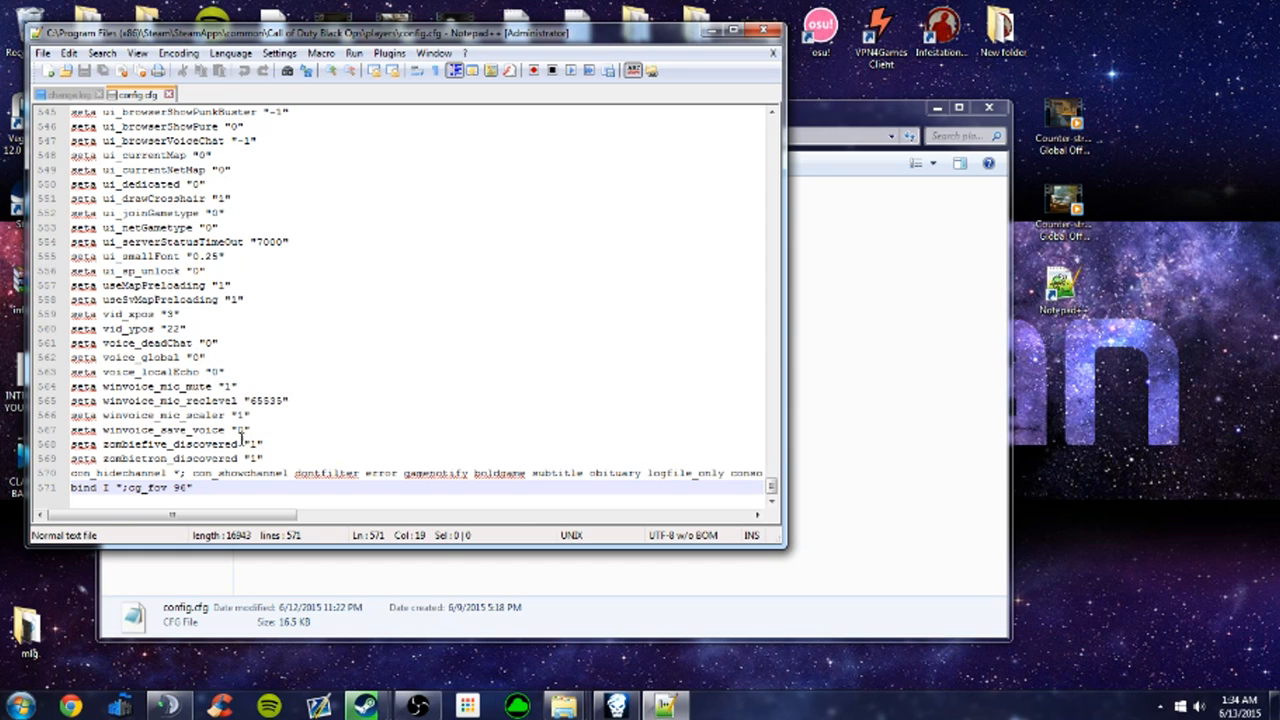
{"action": "mouse_move", "coordinate": [211, 458]}
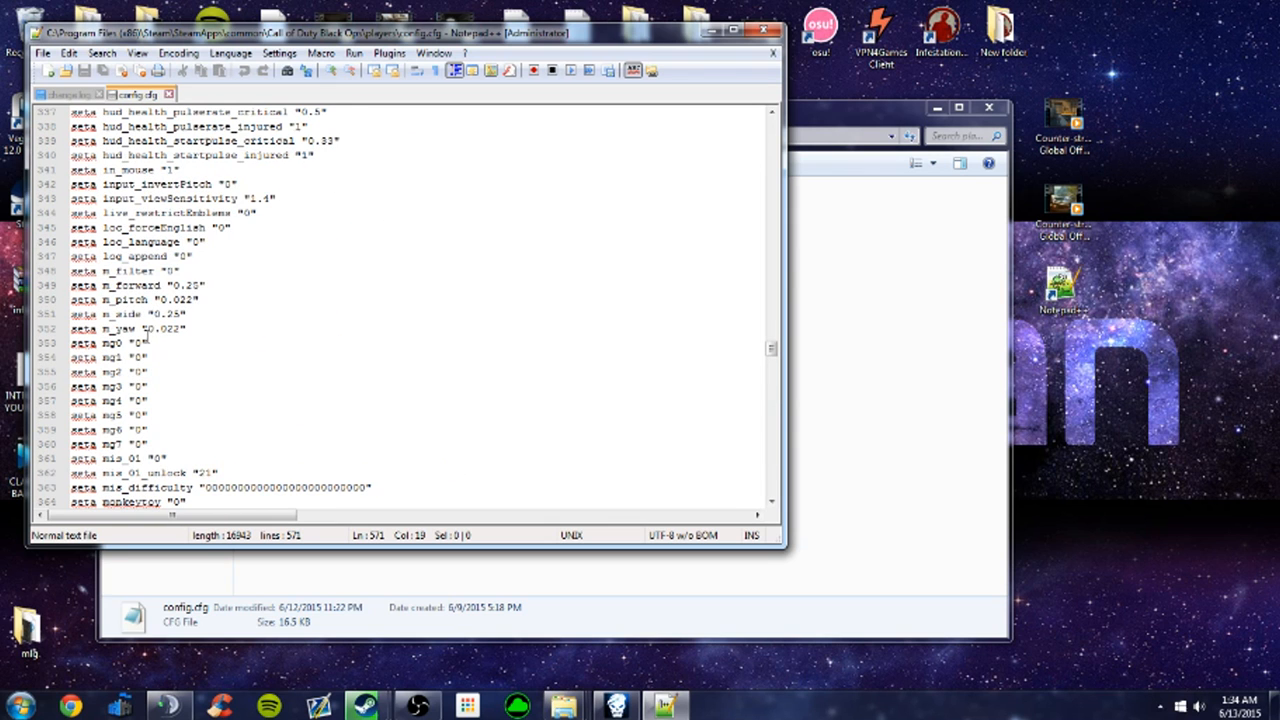
{"action": "scroll", "scroll_direction": "down", "scroll_amount": 3}
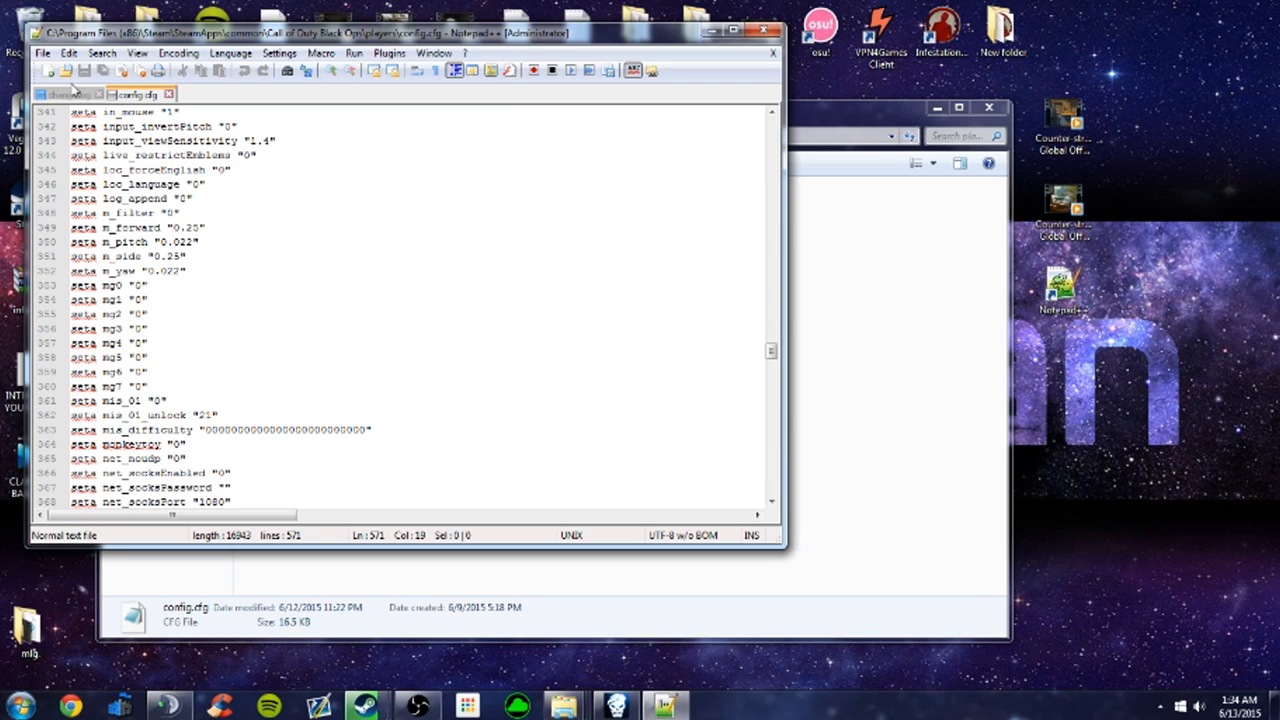
{"action": "left_click", "coordinate": [42, 53]}
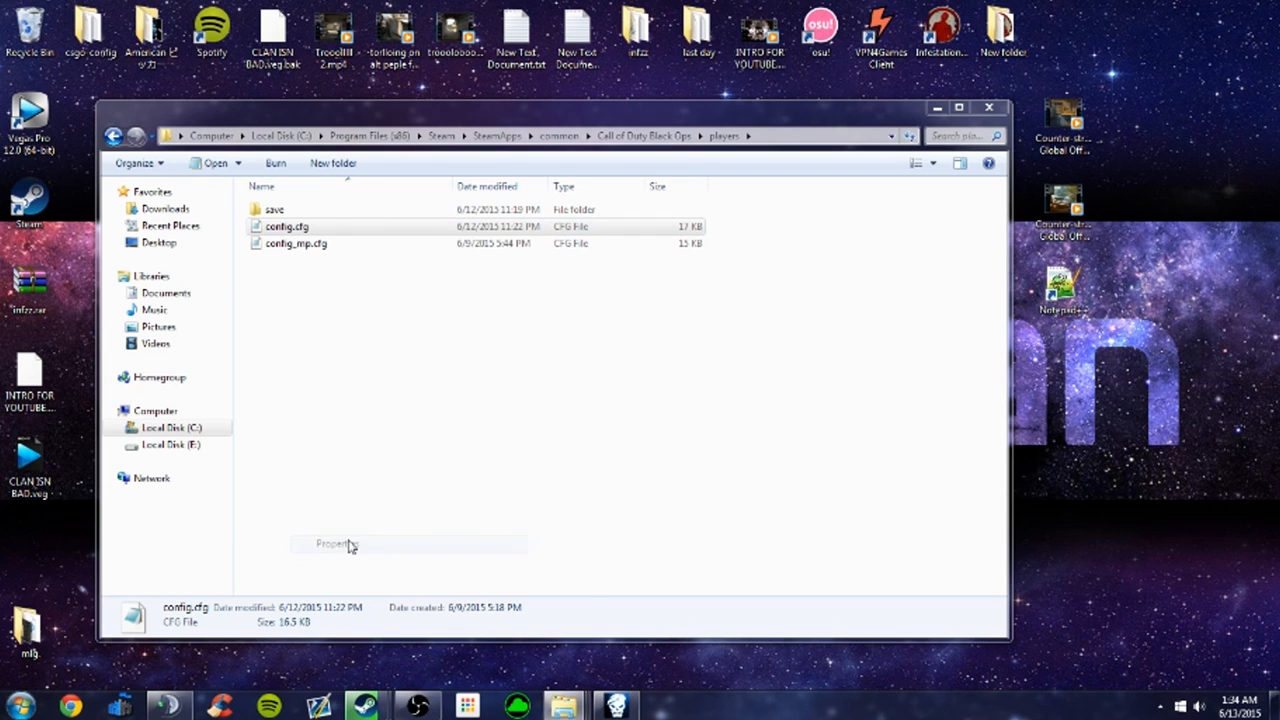
- Tick Read-only in config.cfg's Properties and close the dialog
{"action": "left_click", "coordinate": [336, 543]}
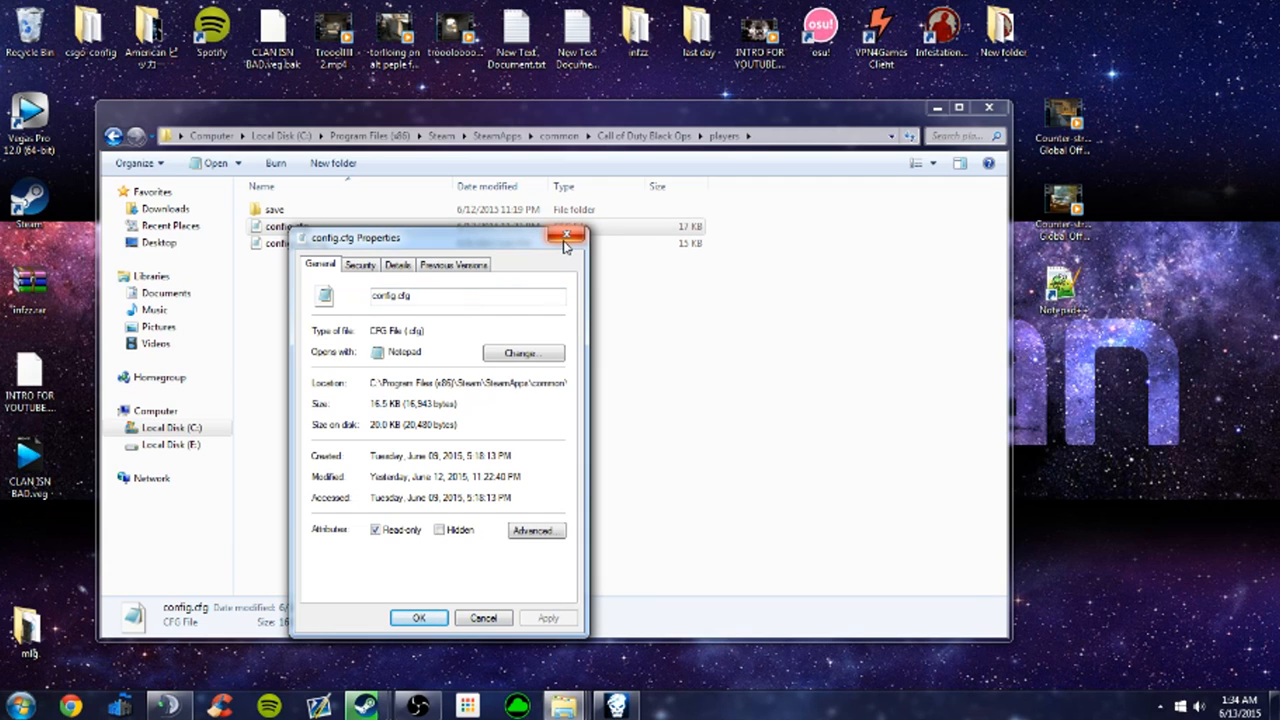
{"action": "left_click", "coordinate": [567, 236]}
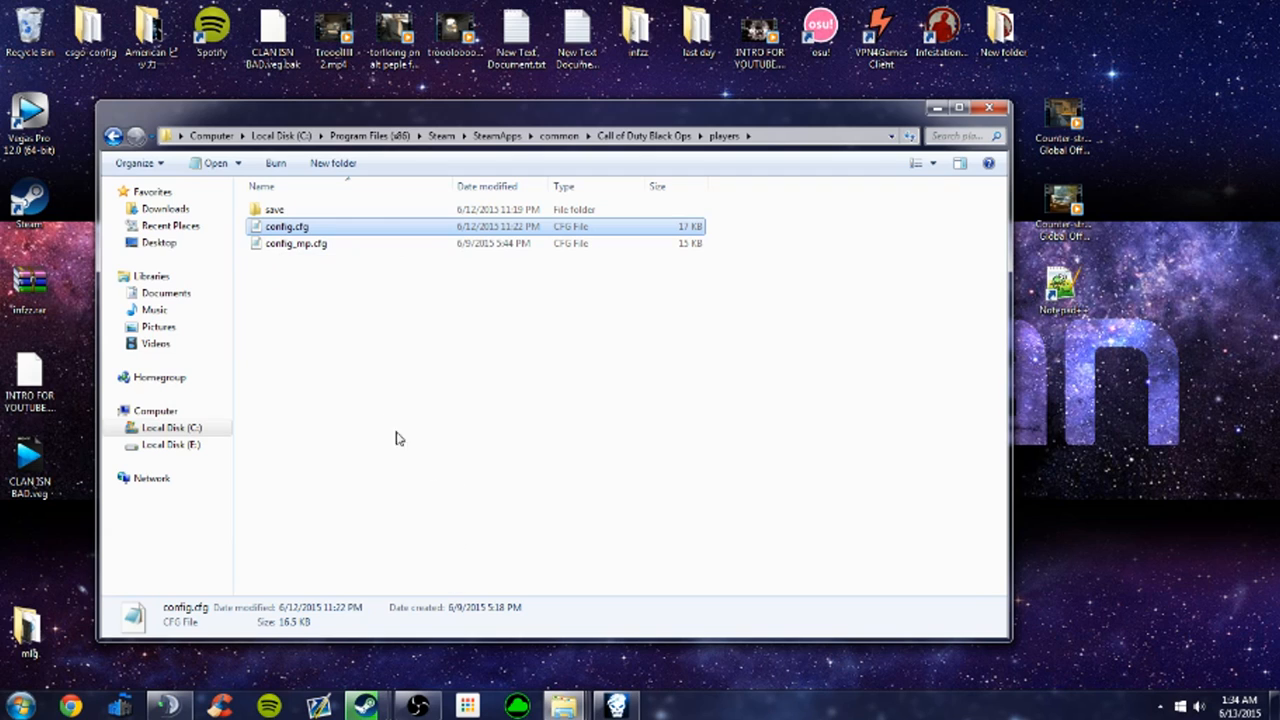
{"action": "mouse_move", "coordinate": [491, 507]}
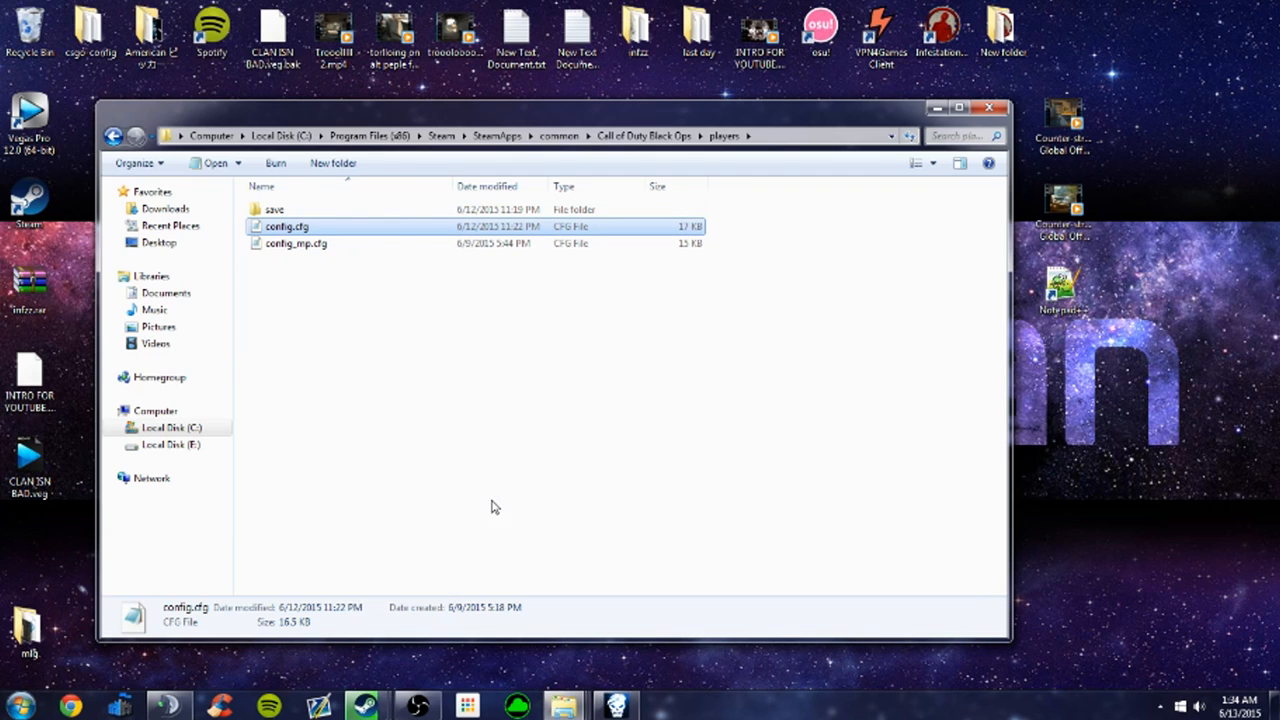
{"action": "mouse_move", "coordinate": [364, 347]}
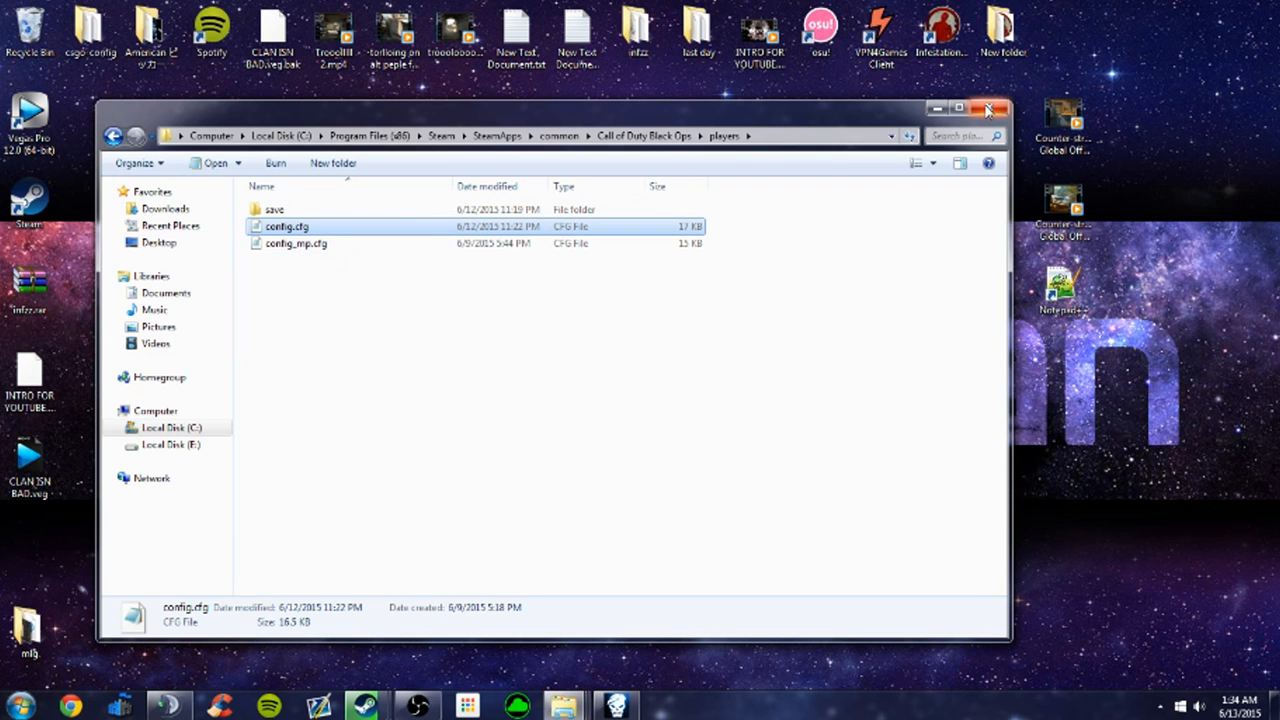
{"action": "mouse_move", "coordinate": [988, 109]}
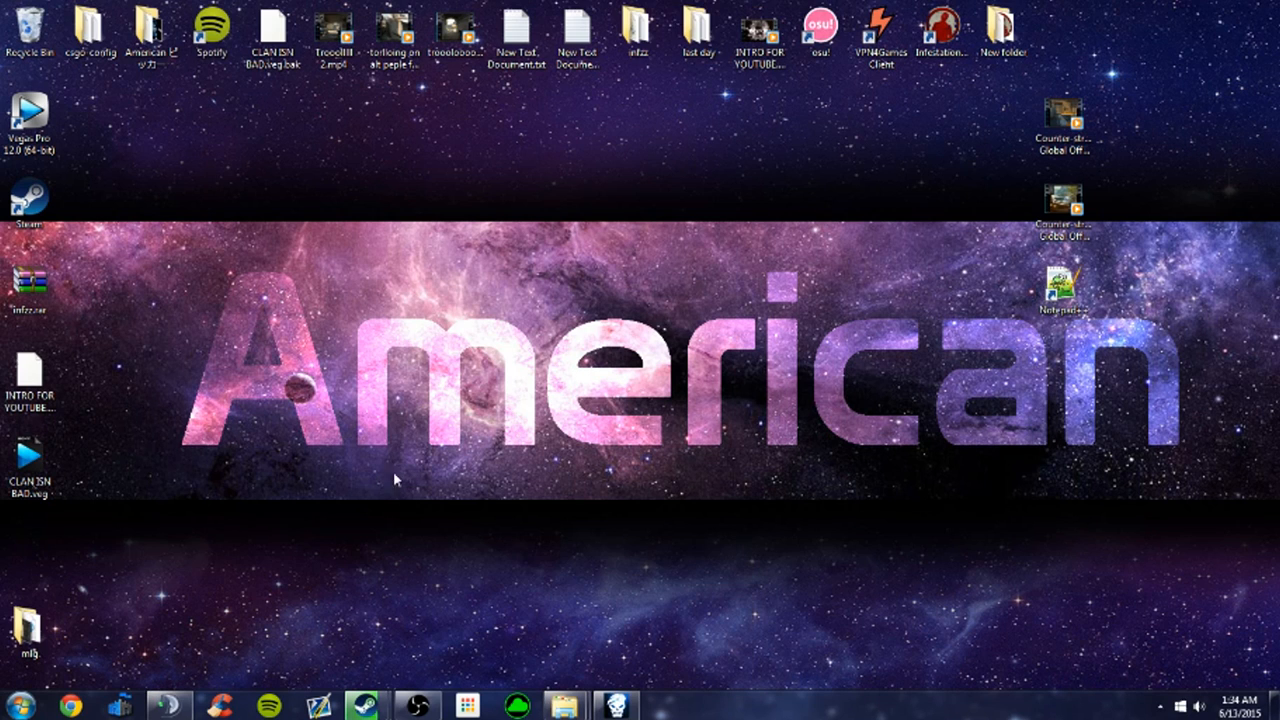
{"action": "mouse_move", "coordinate": [616, 705]}
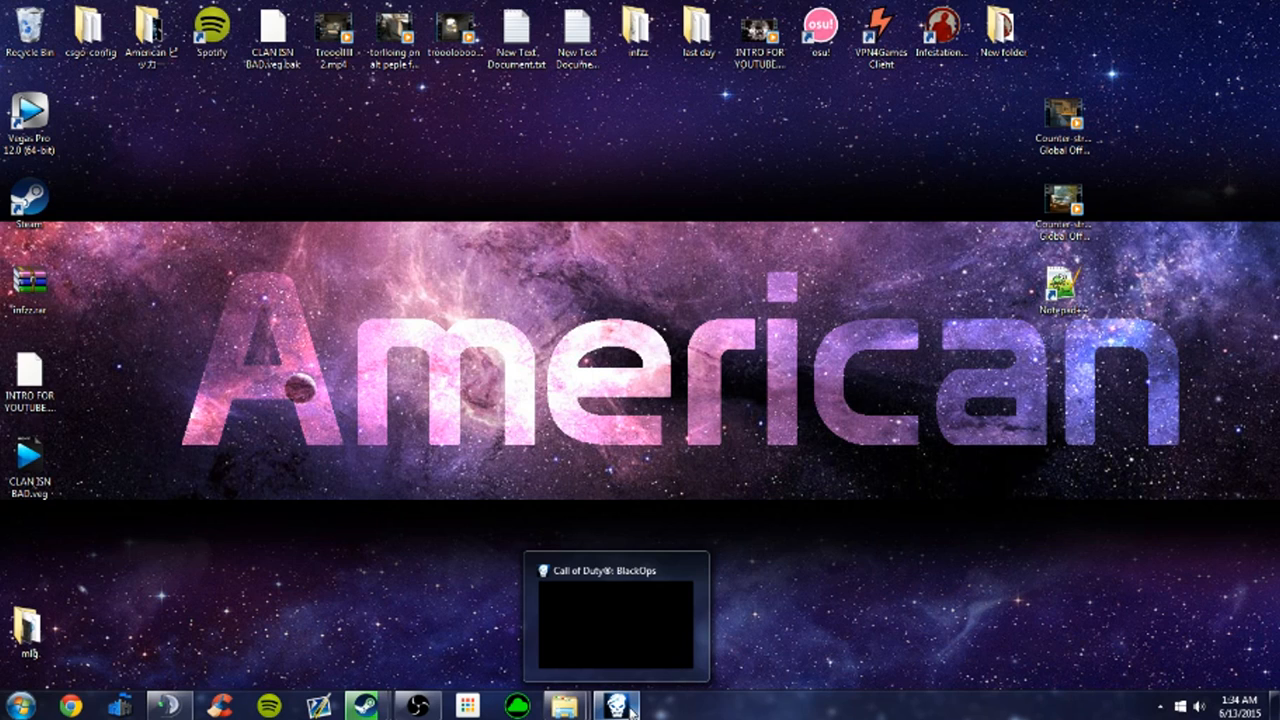
- Bring Black Ops forward from the taskbar and choose Resume Carnage to unpause
{"action": "left_click", "coordinate": [615, 706]}
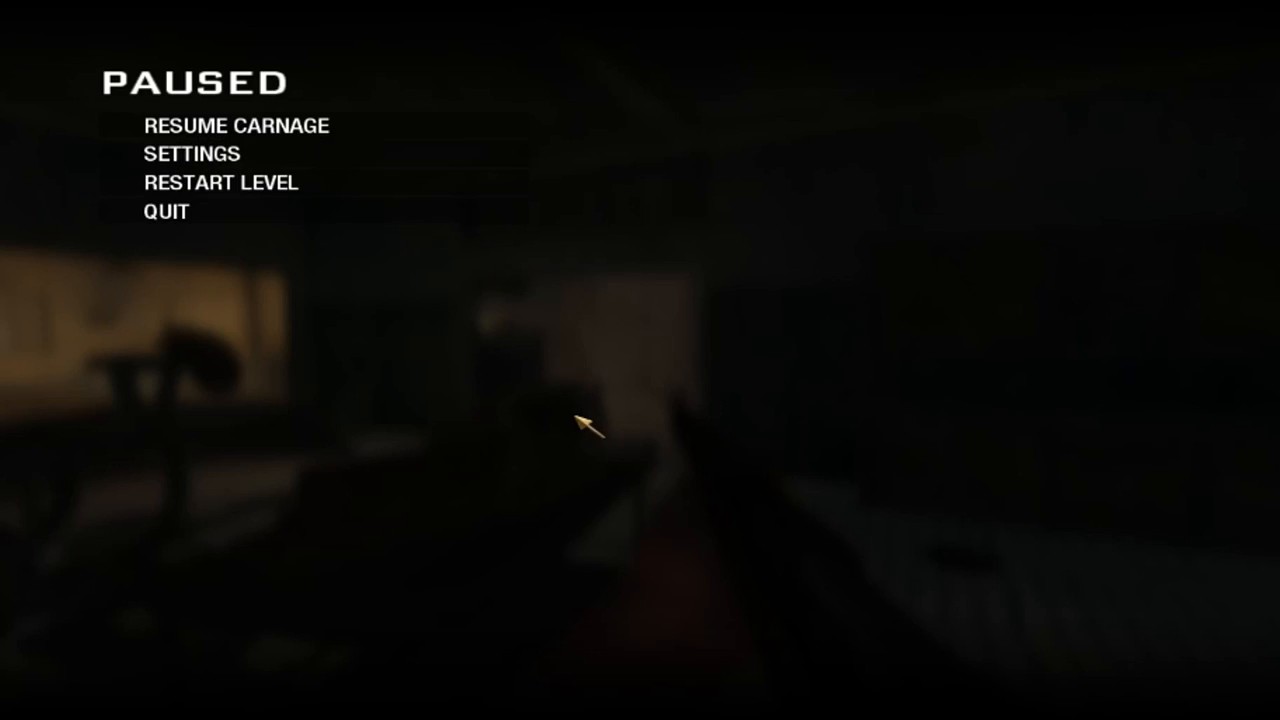
{"action": "mouse_move", "coordinate": [570, 270]}
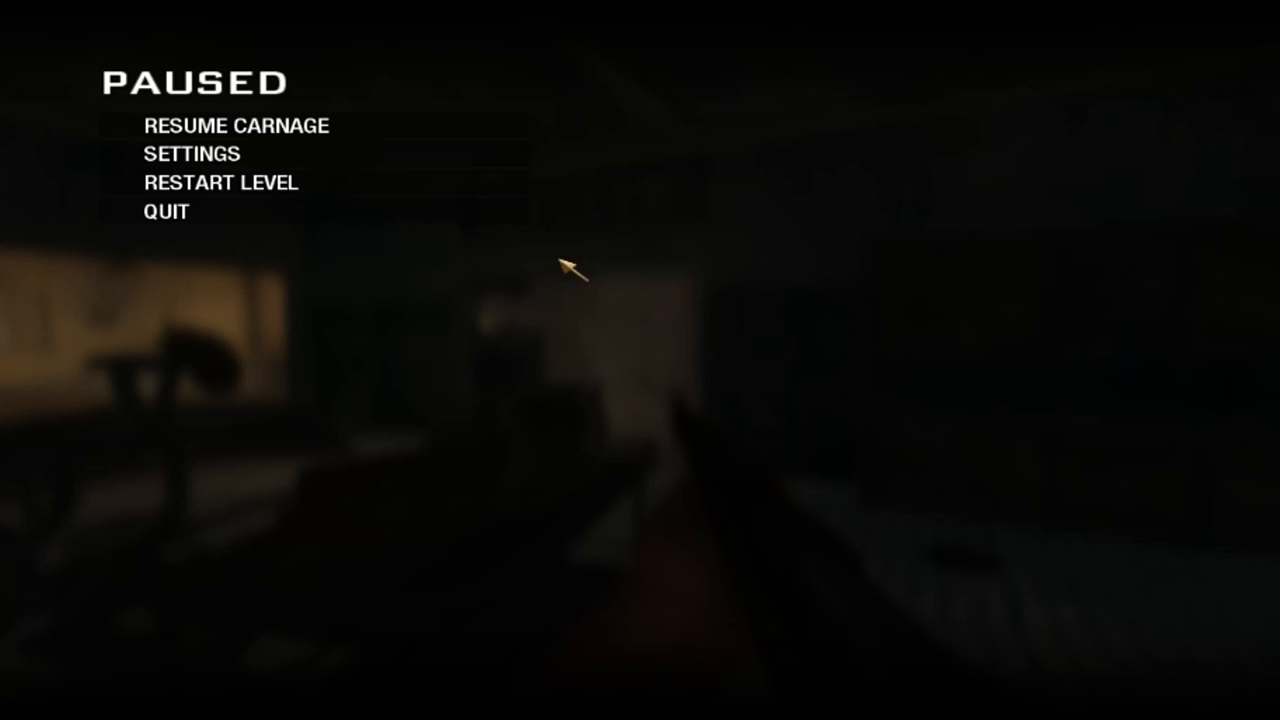
{"action": "left_click", "coordinate": [236, 125]}
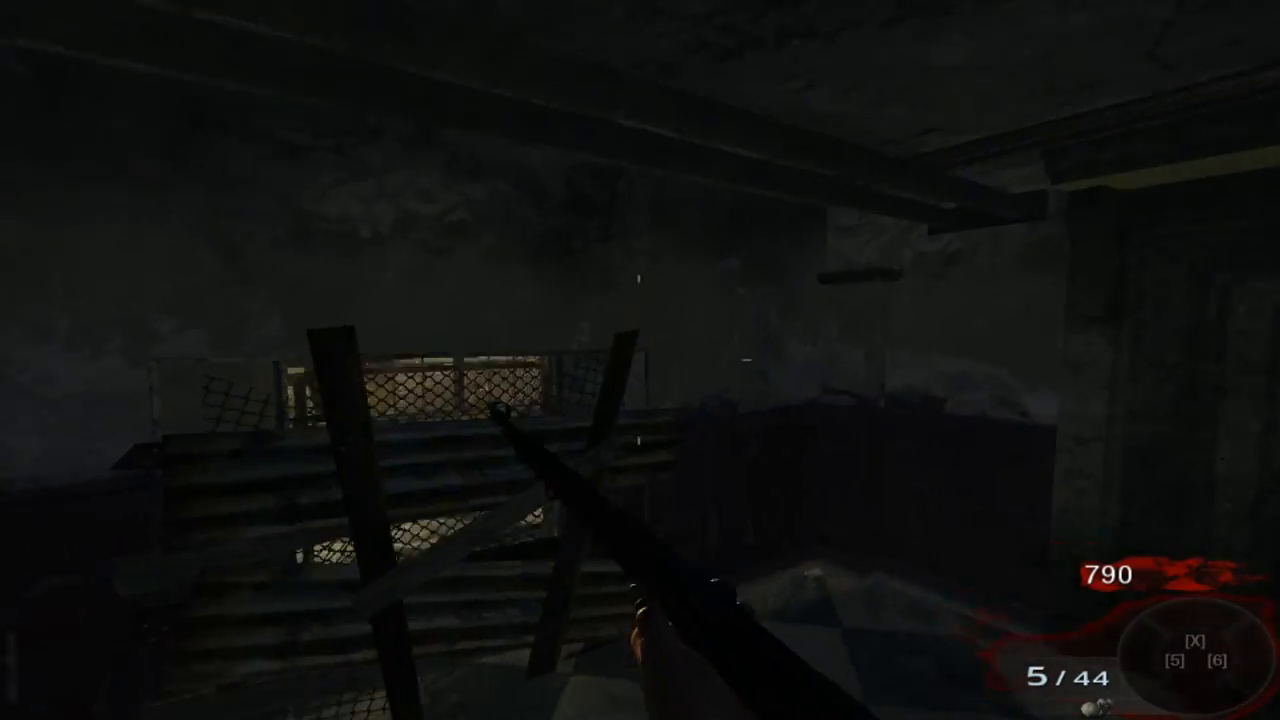